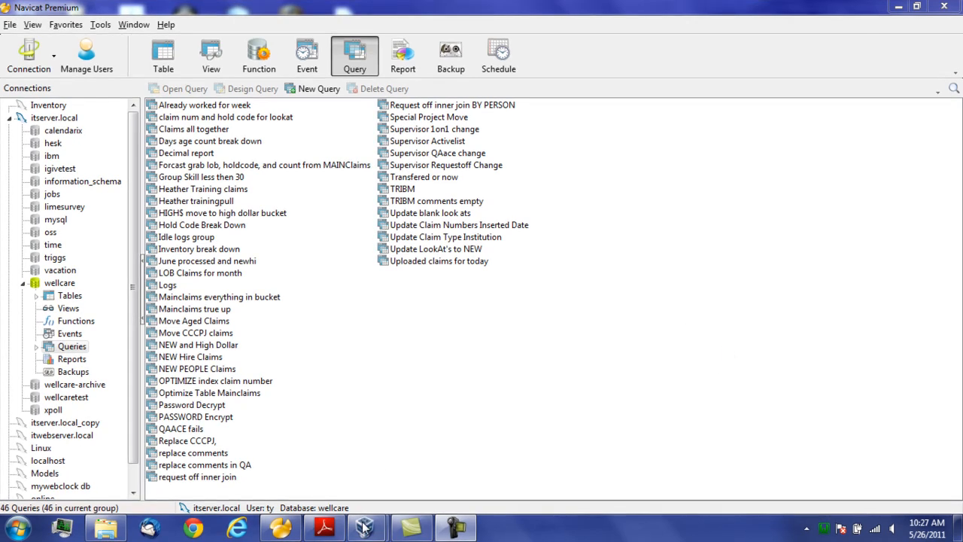
Step: Bring the OpenSpan Studio window with Automation1.os to the front
{"action": "left_click", "coordinate": [367, 526]}
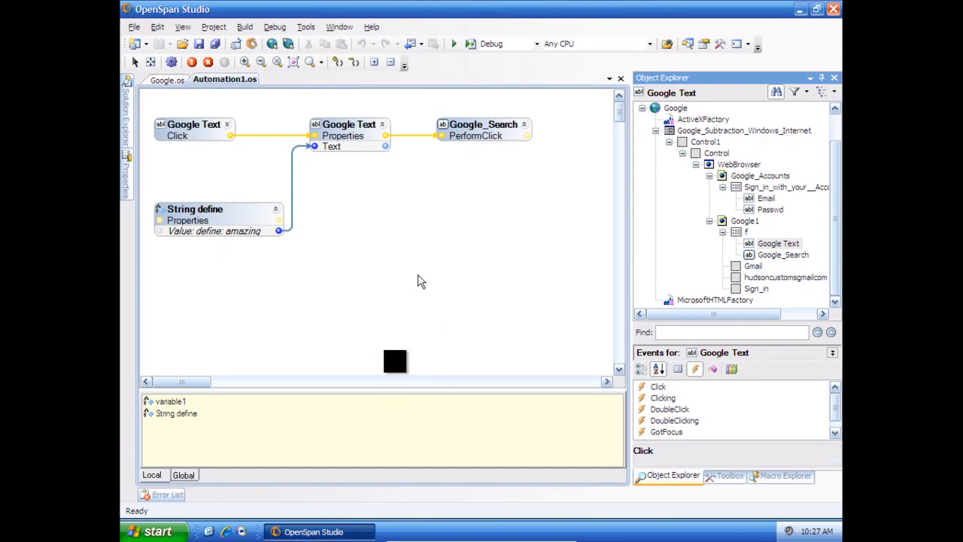
{"action": "left_click", "coordinate": [167, 79]}
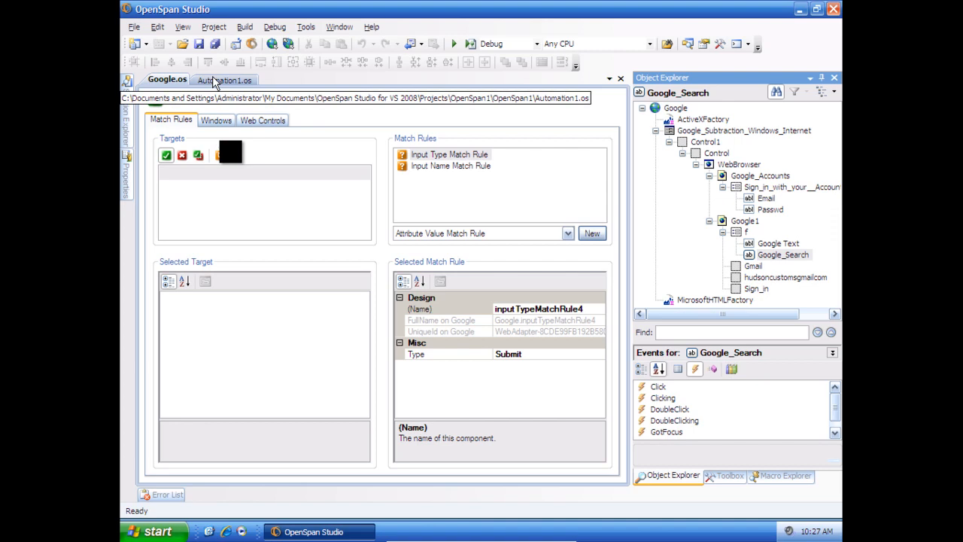
{"action": "left_click", "coordinate": [224, 80]}
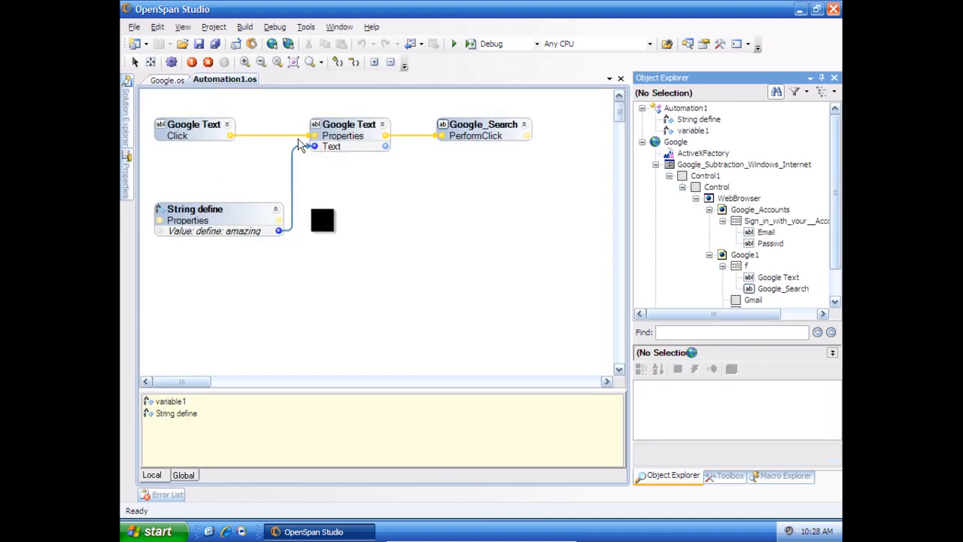
{"action": "left_click_drag", "start_coordinate": [322, 220], "coordinate": [409, 284]}
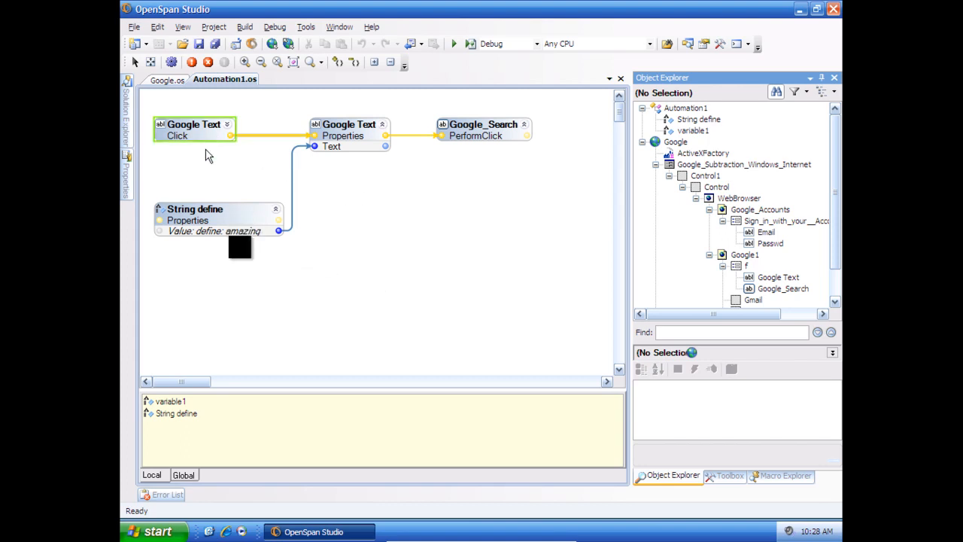
{"action": "left_click_drag", "start_coordinate": [239, 248], "coordinate": [250, 366]}
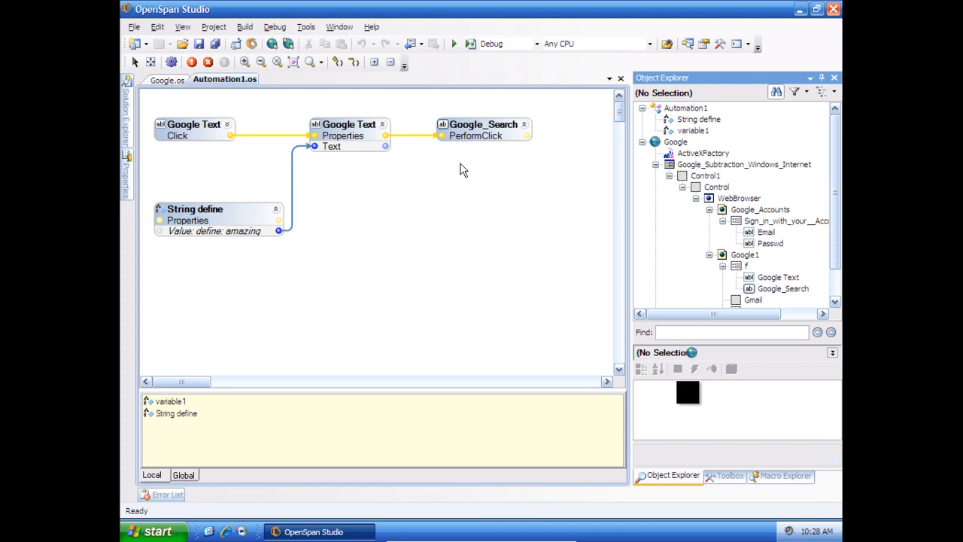
{"action": "mouse_move", "coordinate": [455, 44]}
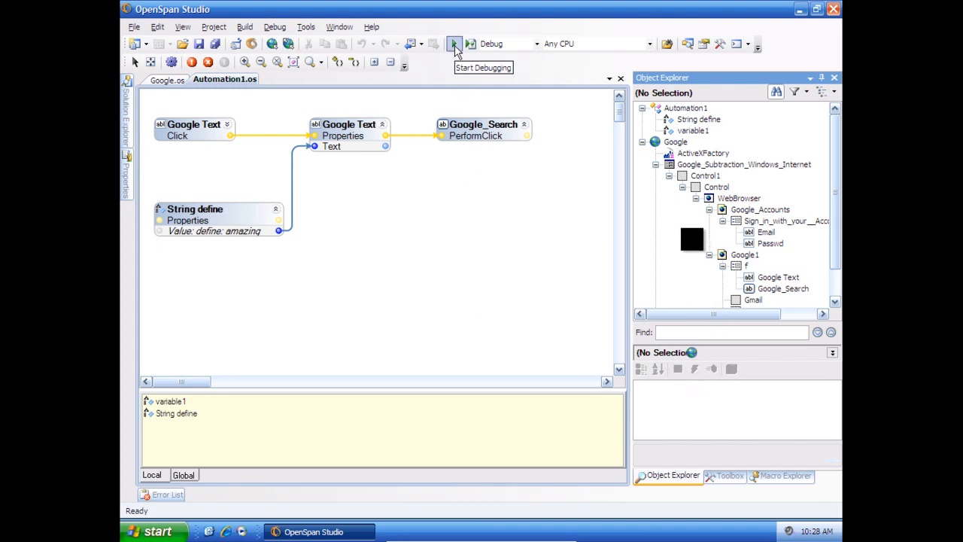
{"action": "left_click", "coordinate": [455, 42]}
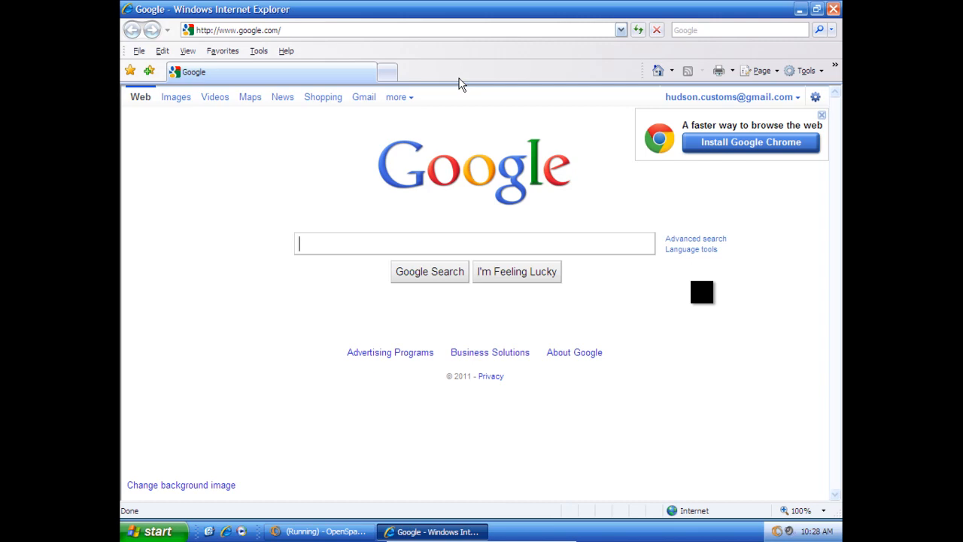
Step: Let the automation fill Google's search box with 'define: amazing' and return to OpenSpan Studio
{"action": "type", "text": "define: amazing"}
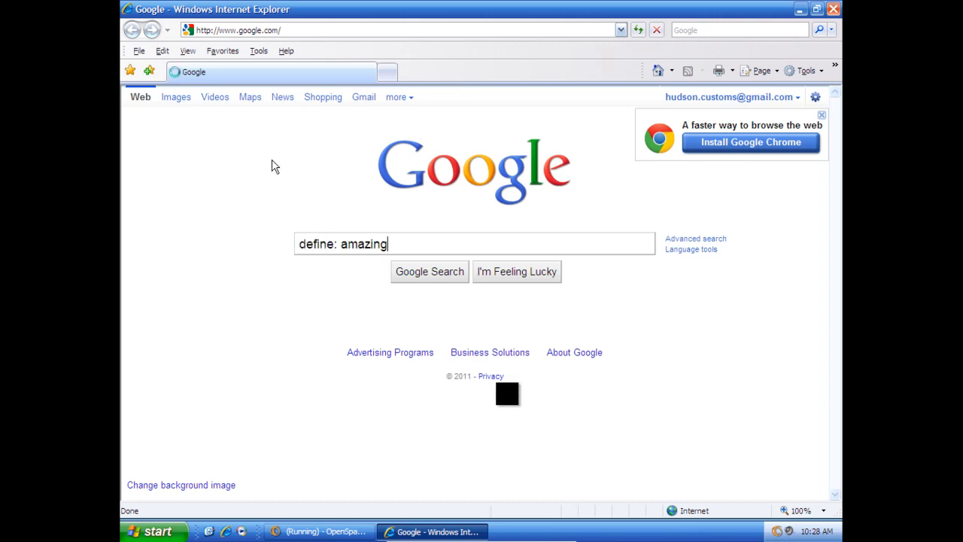
{"action": "left_click", "coordinate": [429, 271]}
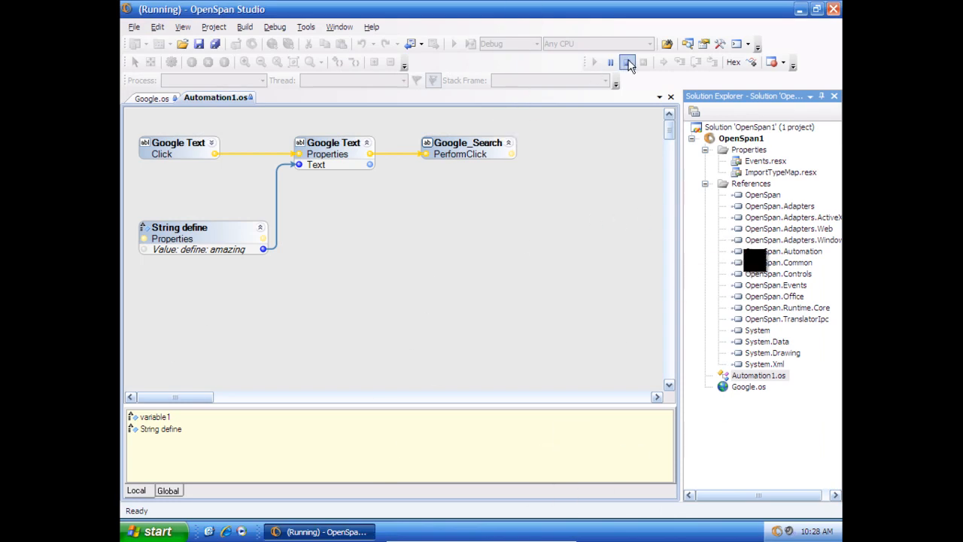
Step: Stop the debug run and close the Output panel
{"action": "left_click", "coordinate": [629, 64]}
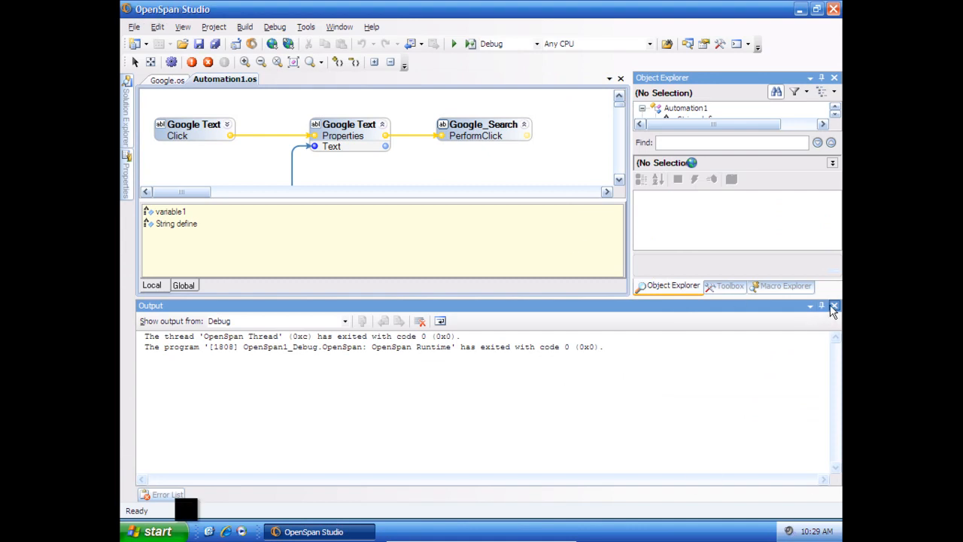
{"action": "left_click", "coordinate": [834, 306]}
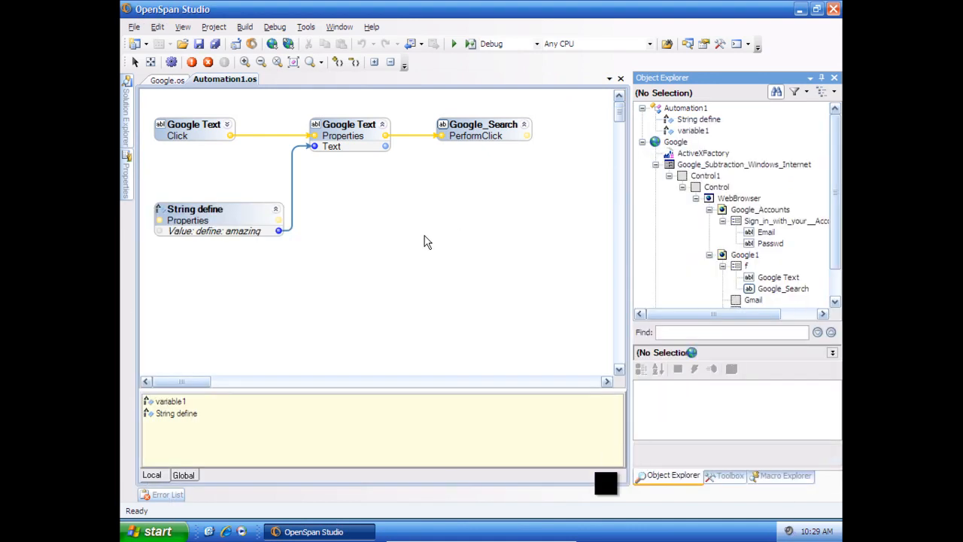